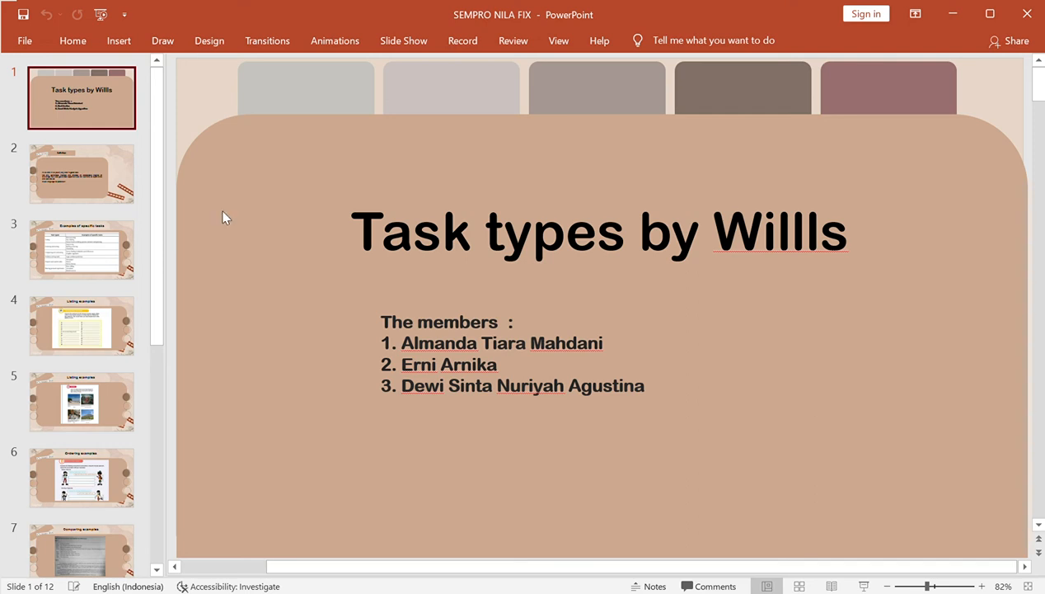
mouse_move(1024, 412)
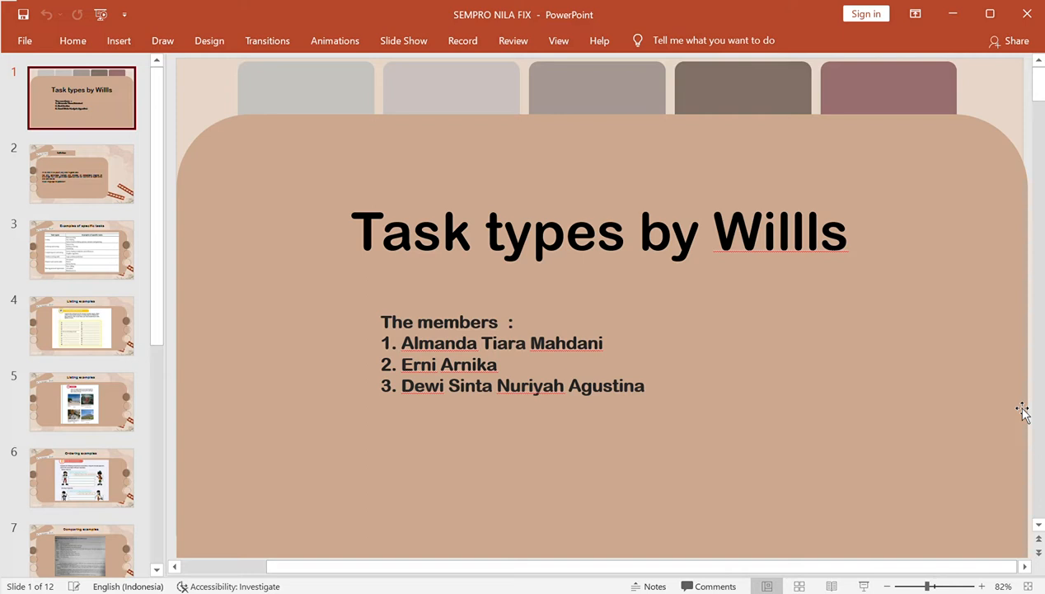
- Advance from the title slide to slide 2, the Willis and Willis (2007) definition
left_click(82, 174)
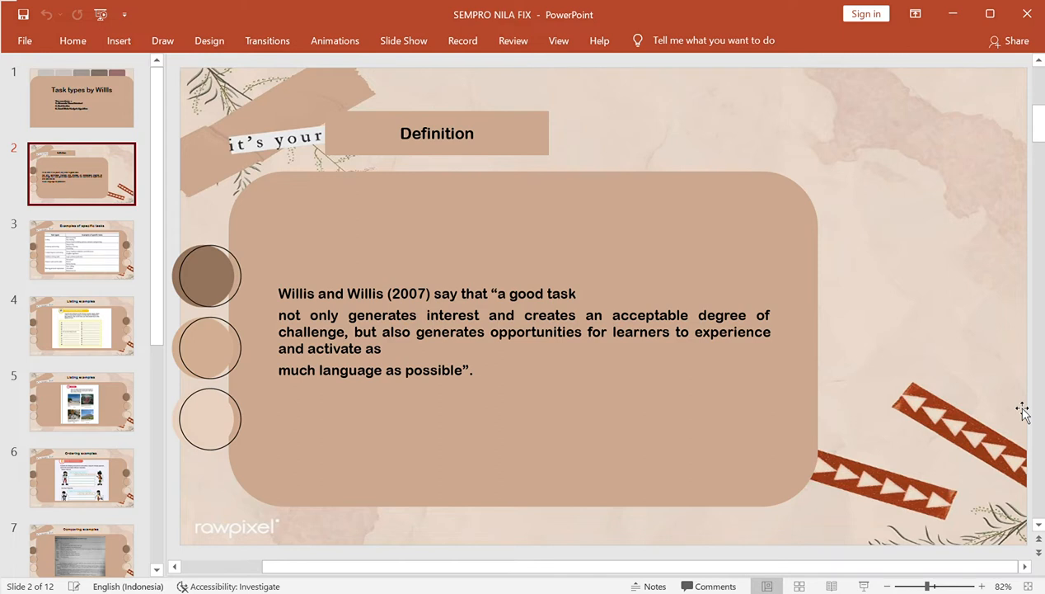
left_click(82, 250)
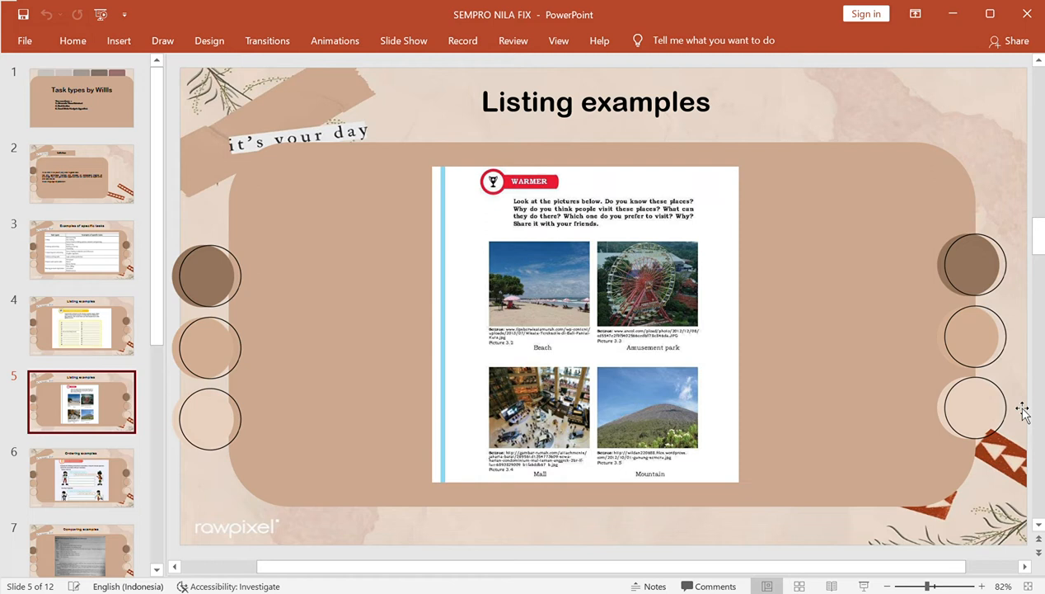
- Jump ahead via the slide pane to the Comparing examples table slide
left_click(82, 476)
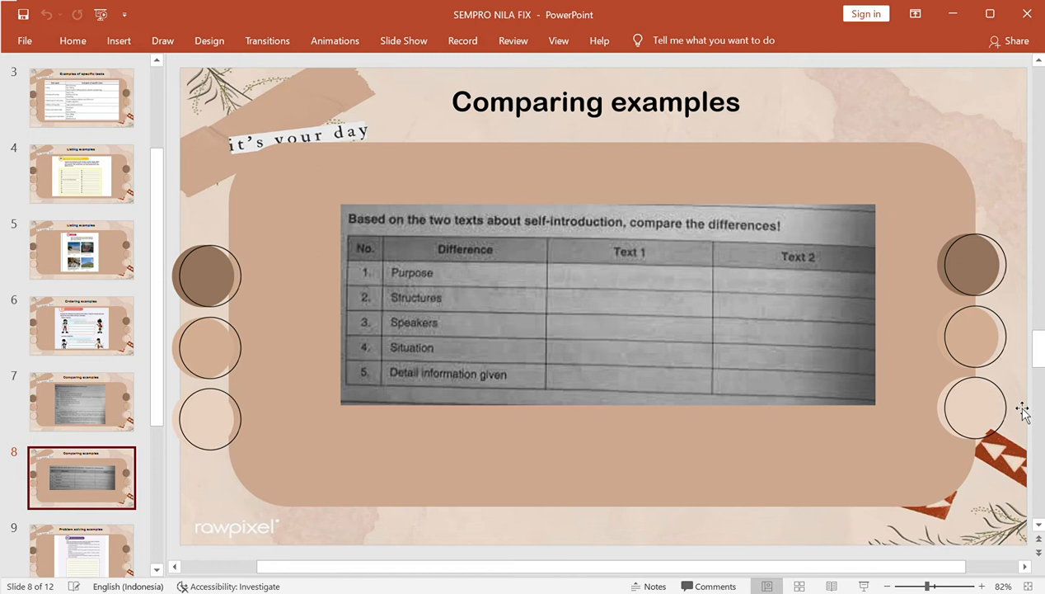
- Show slide 10, Problem solving examples, then slide 11, Sharing personal experiences
left_click(83, 547)
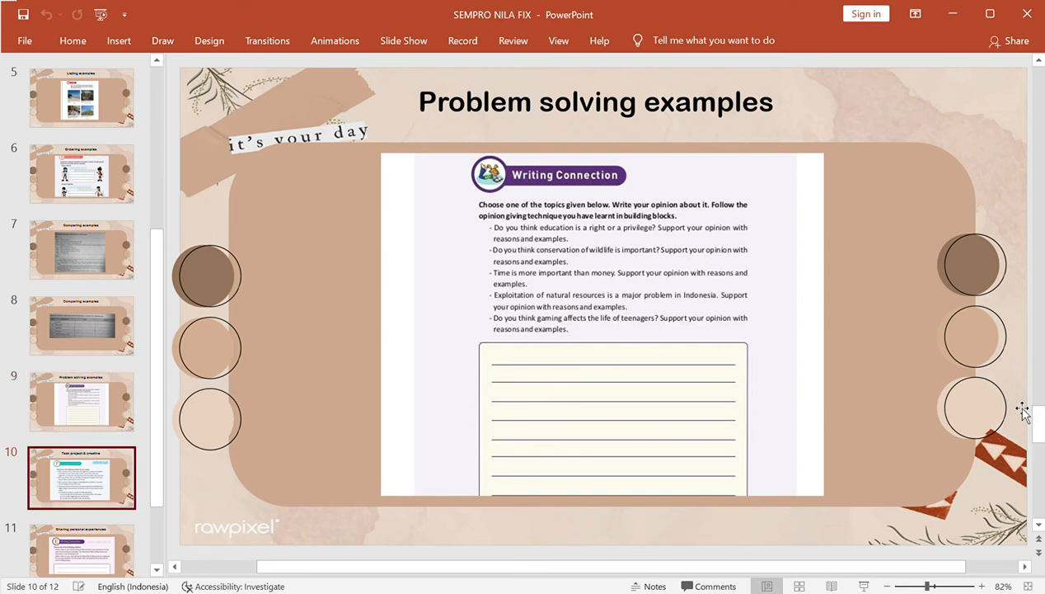
left_click(82, 477)
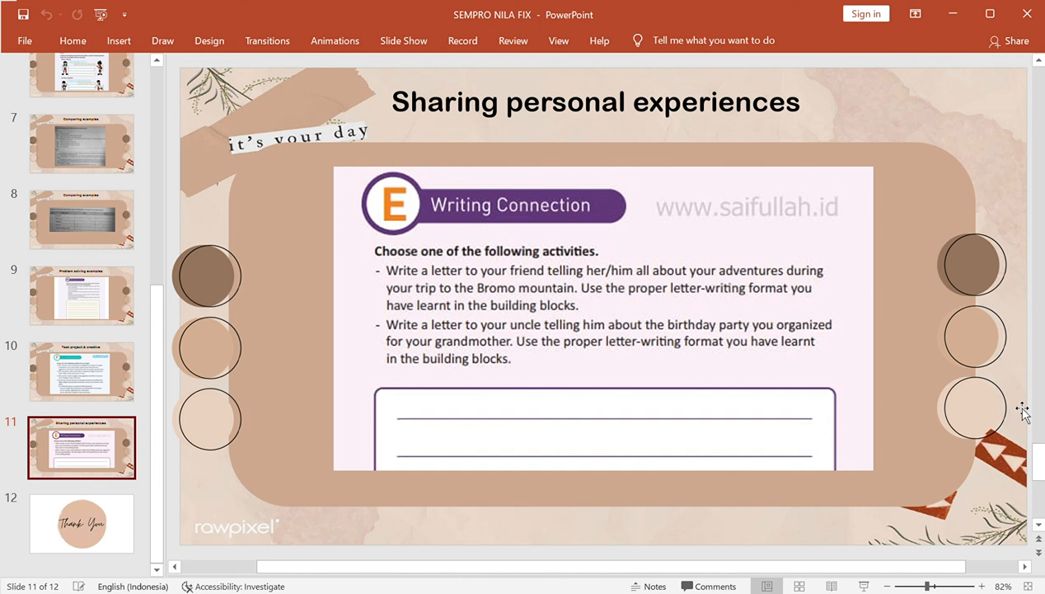
- Advance to the closing slide 12, Thank You
left_click(82, 522)
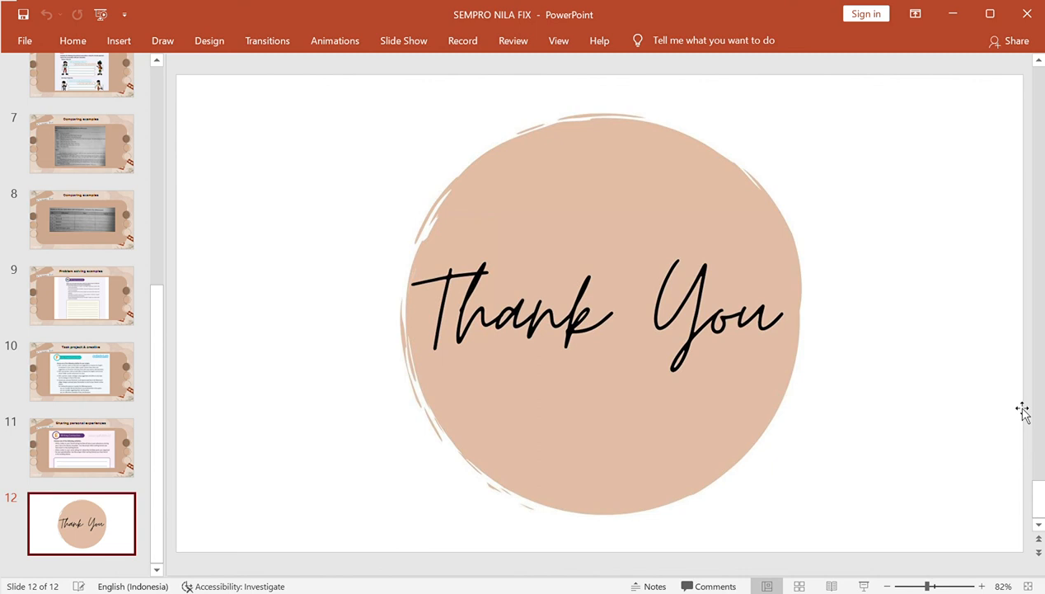
mouse_move(971, 218)
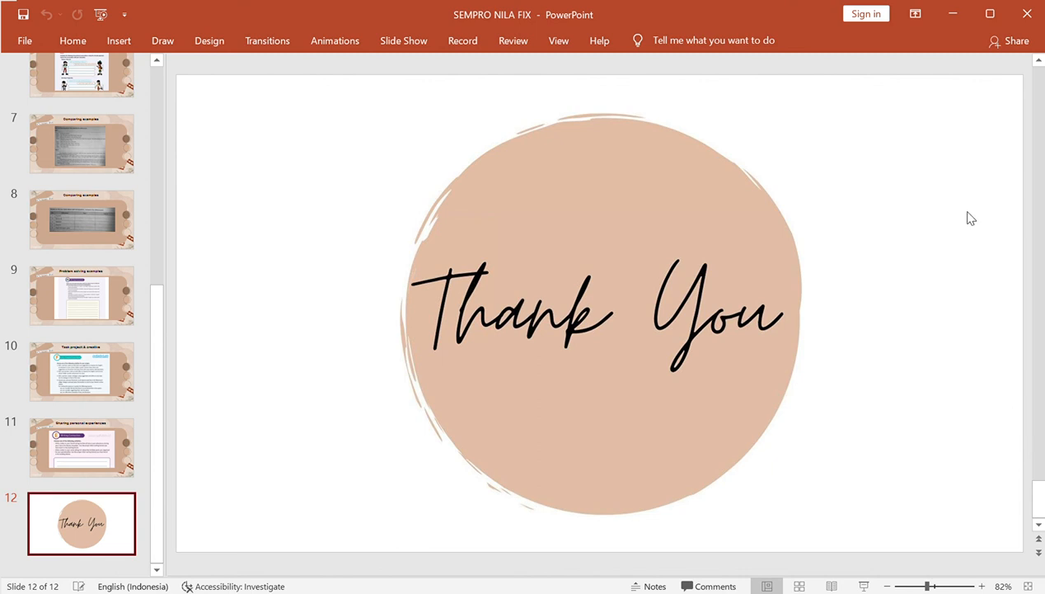
mouse_move(971, 82)
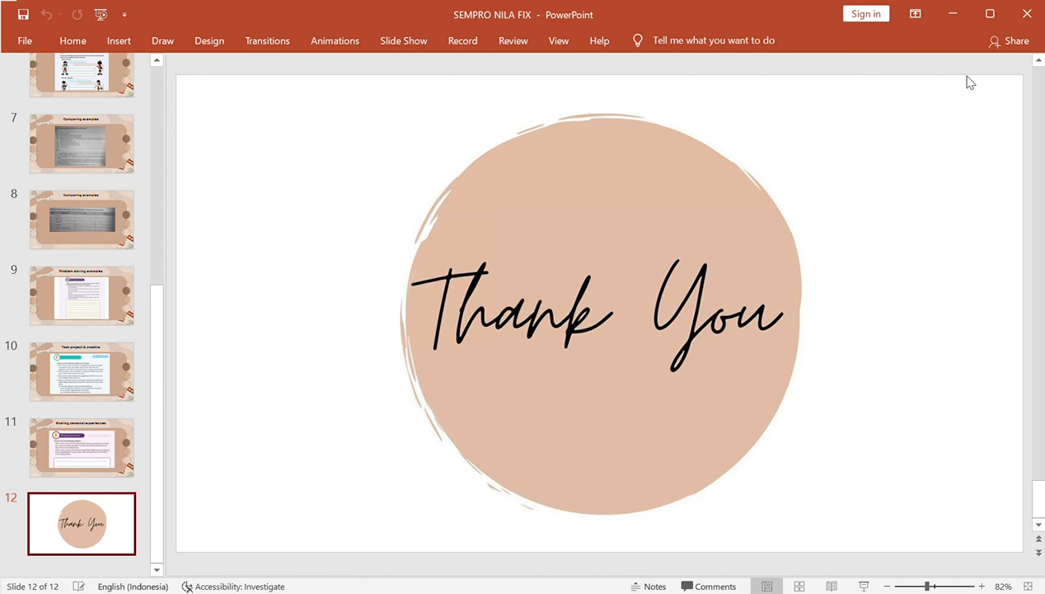